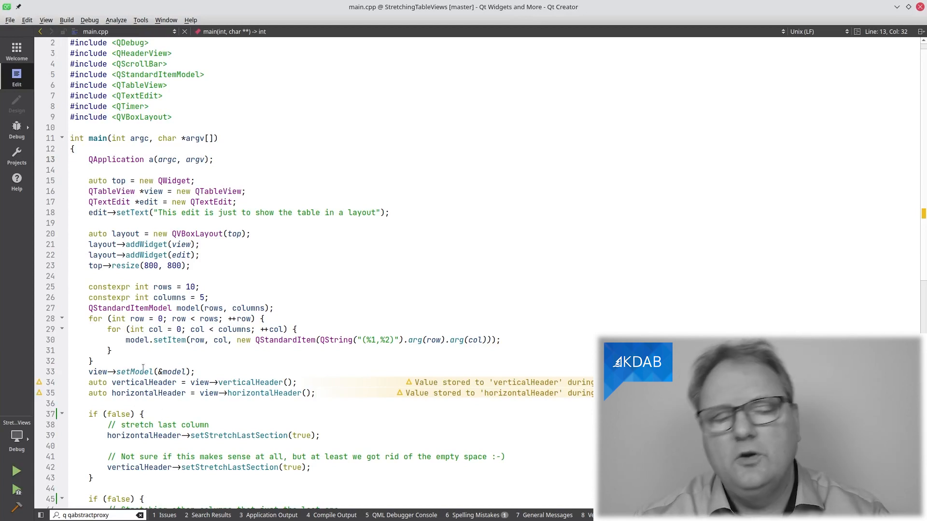
- Build and run the StretchingTableViews example to view its non-stretching columns
scroll(down, 3)
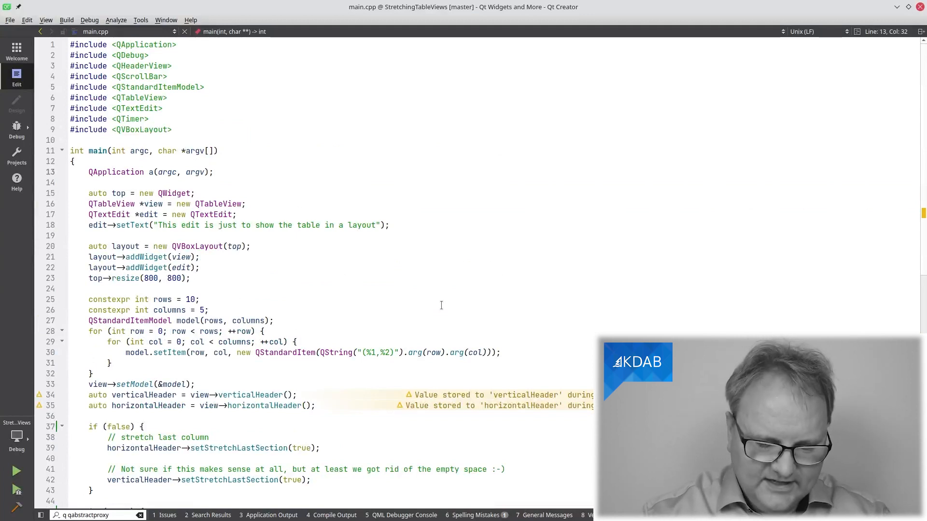
click(16, 470)
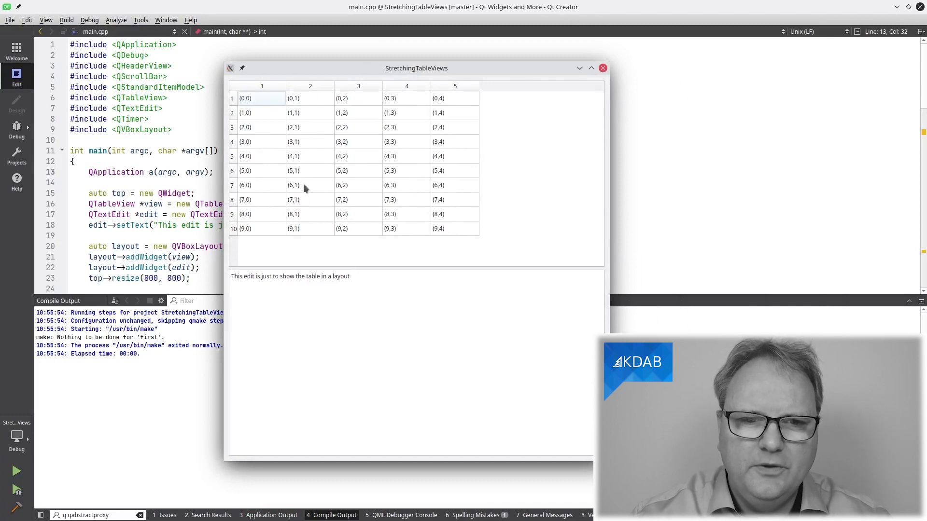
mouse_move(305, 178)
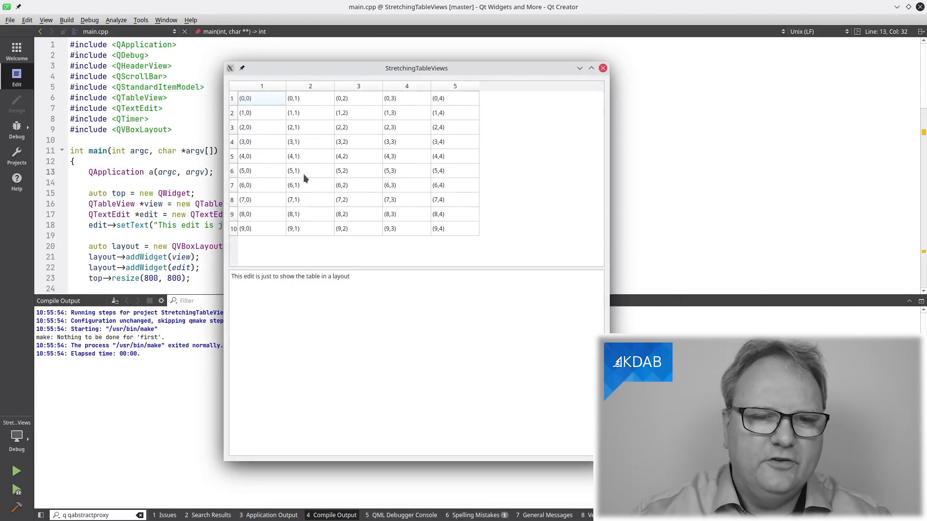
mouse_move(298, 366)
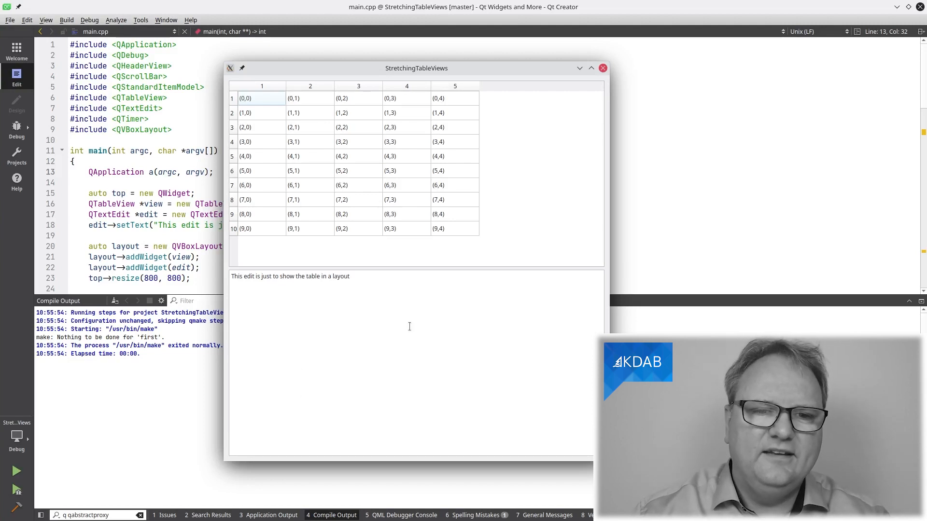
mouse_move(416, 222)
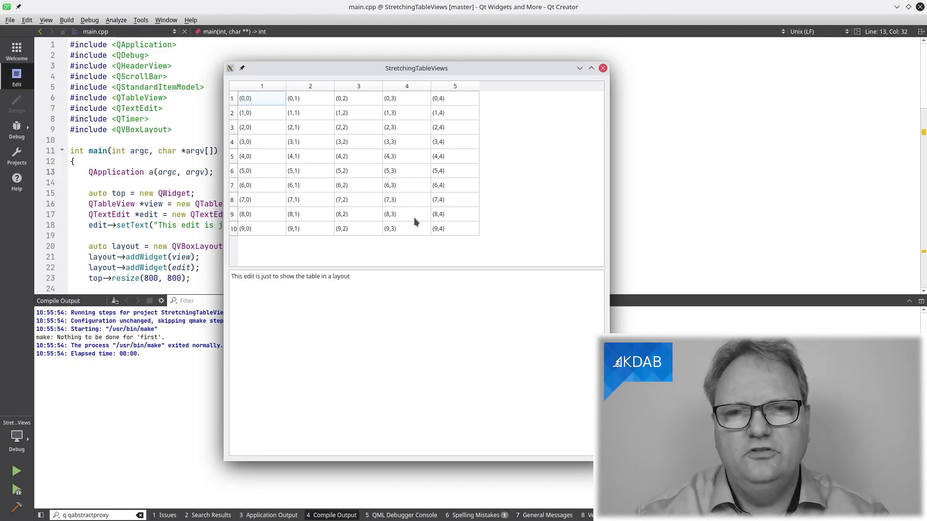
mouse_move(515, 148)
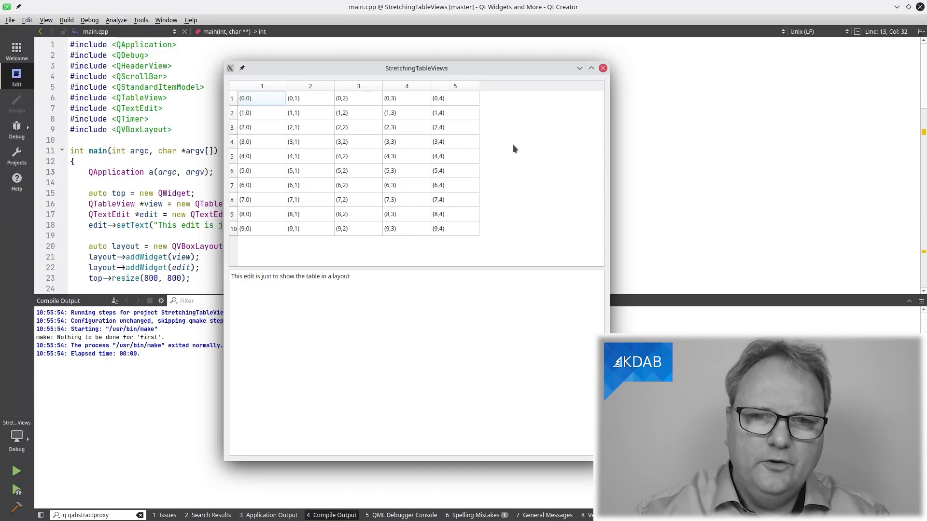
mouse_move(441, 261)
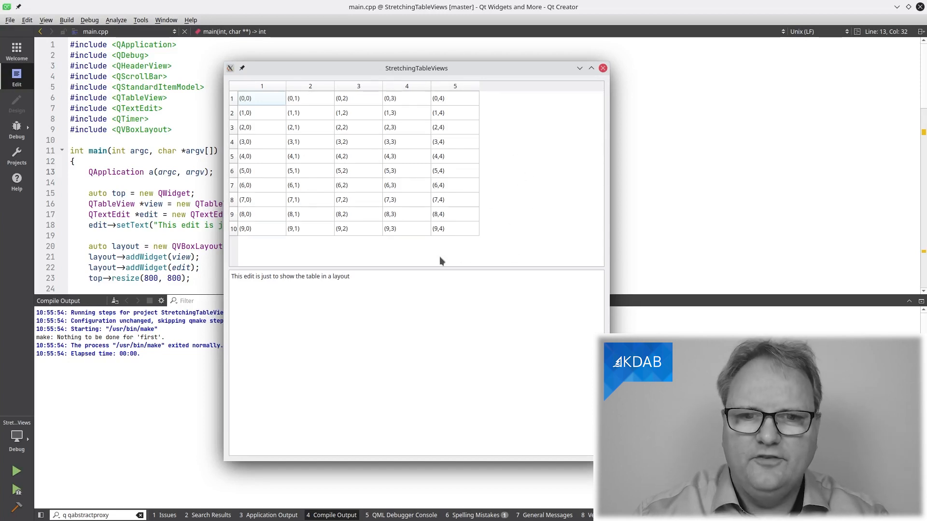
mouse_move(514, 215)
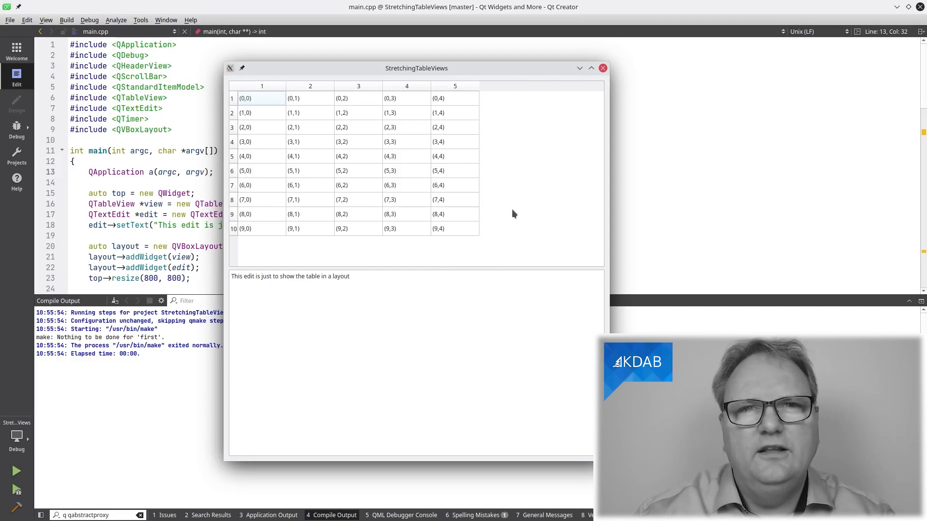
mouse_move(501, 145)
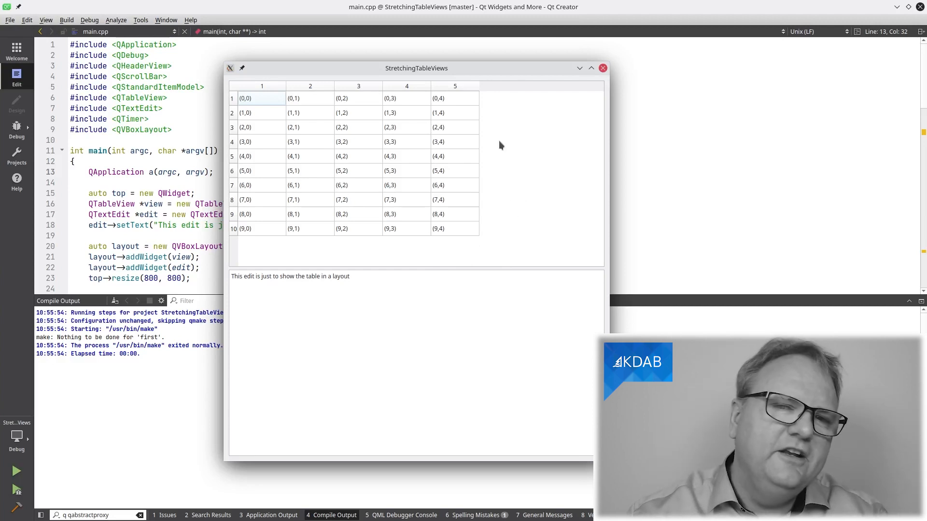
mouse_move(460, 113)
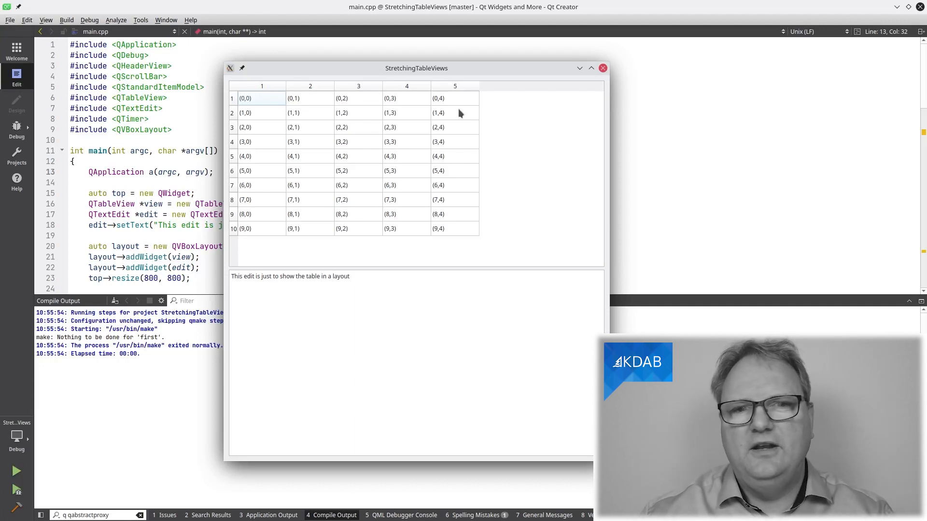
mouse_move(379, 125)
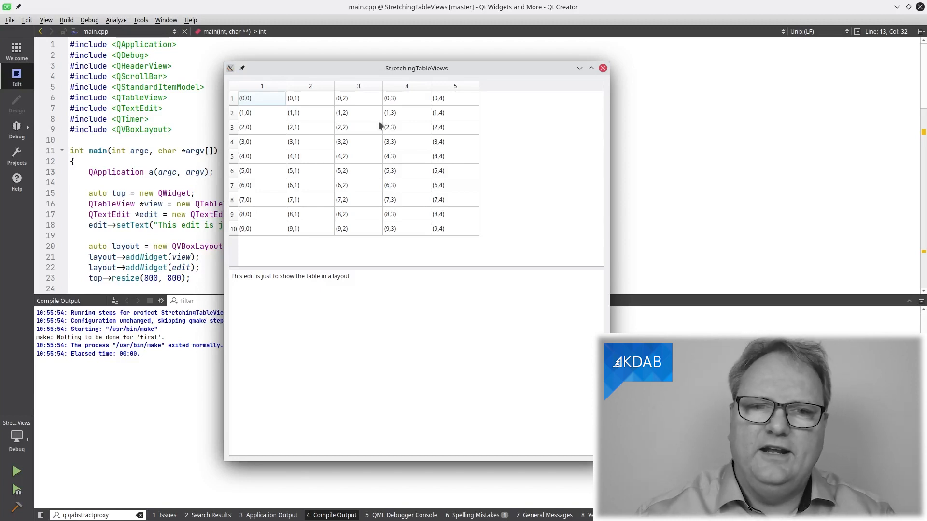
mouse_move(498, 224)
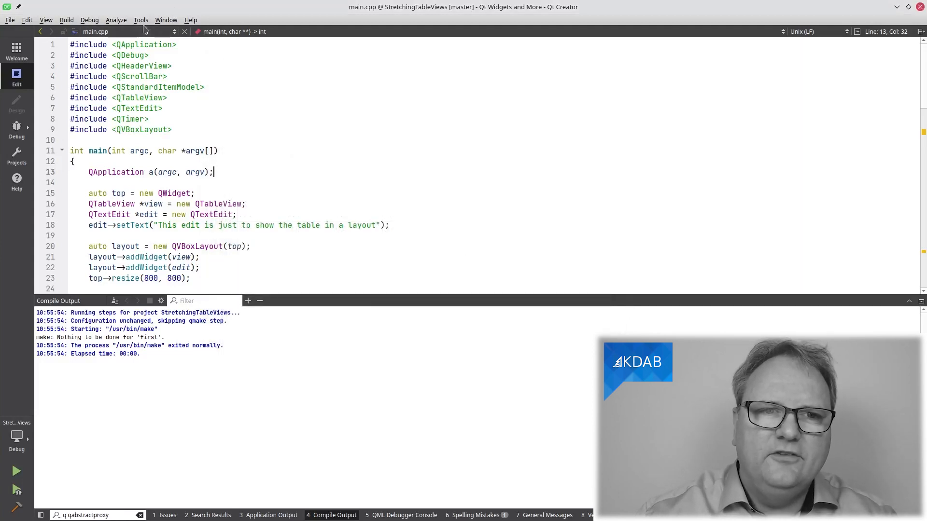
- Launch GammaRay from the Tools menu to attach it to the StretchingTableViews example
click(140, 20)
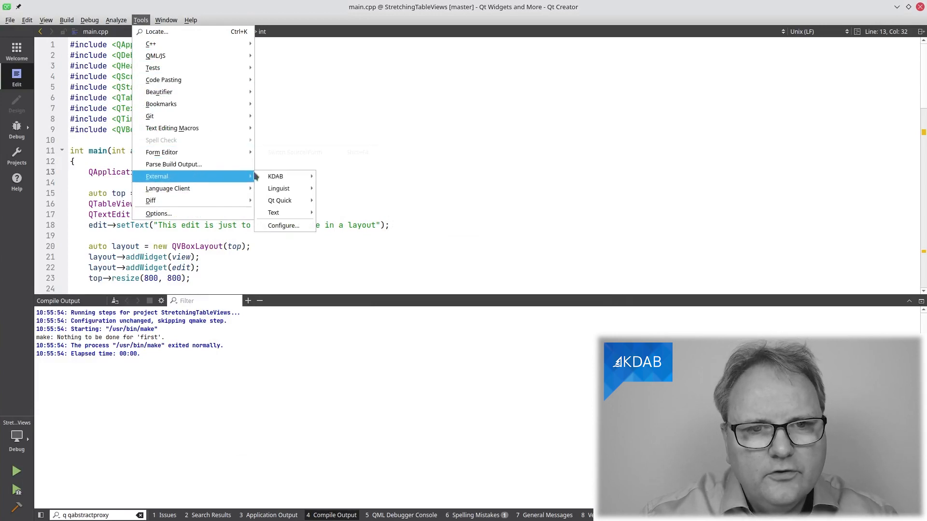
click(275, 177)
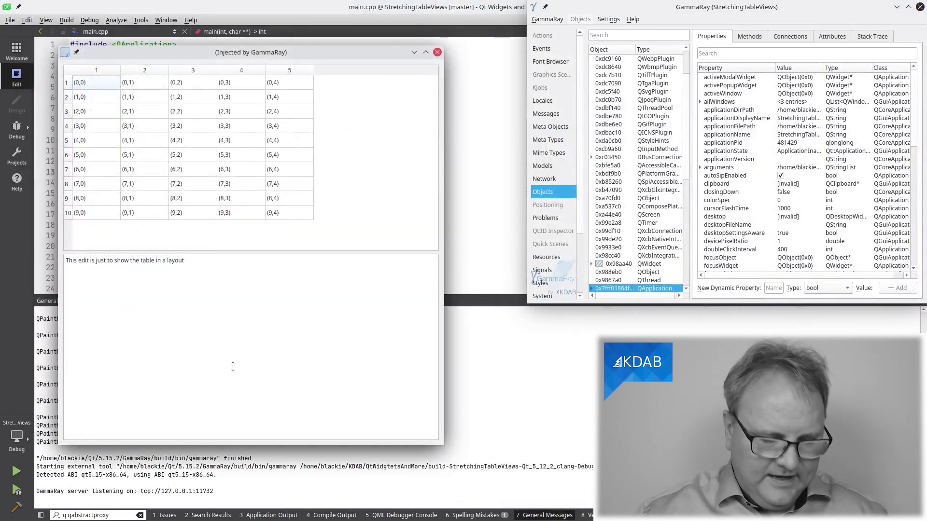
mouse_move(393, 167)
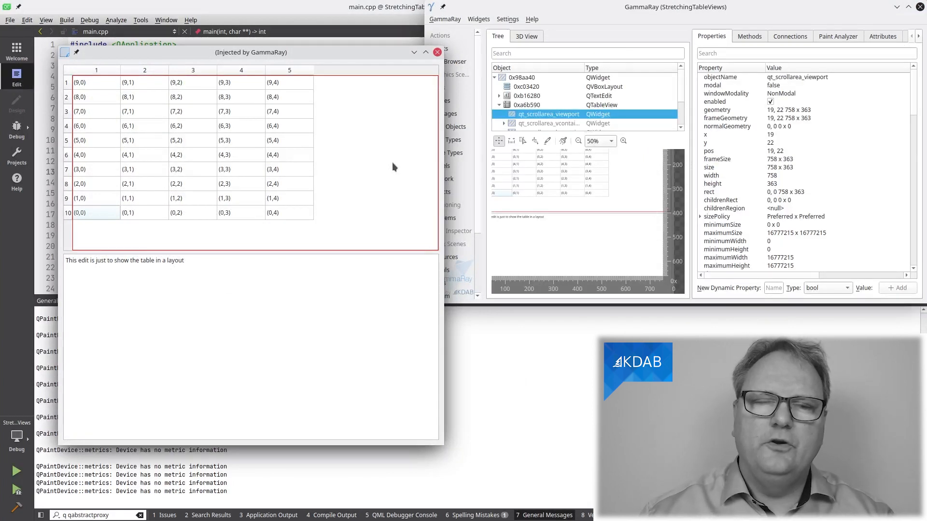
mouse_move(411, 130)
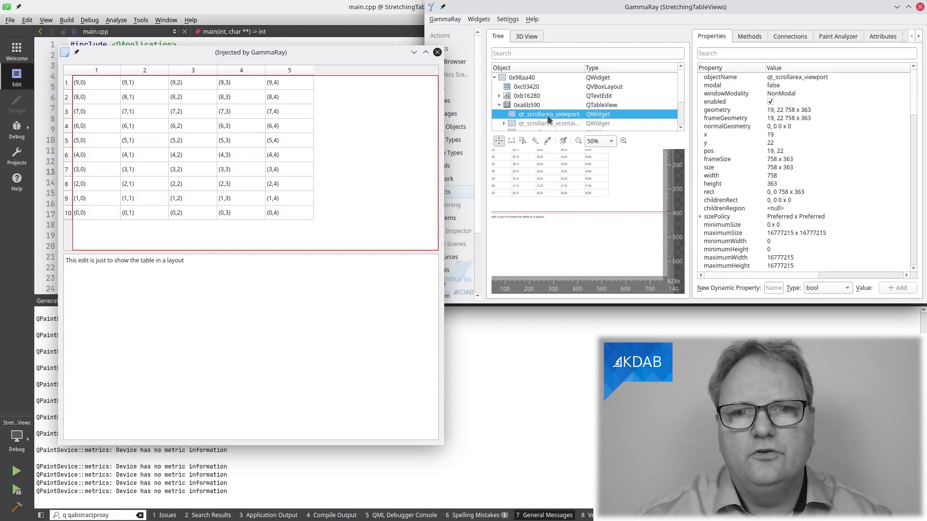
mouse_move(565, 114)
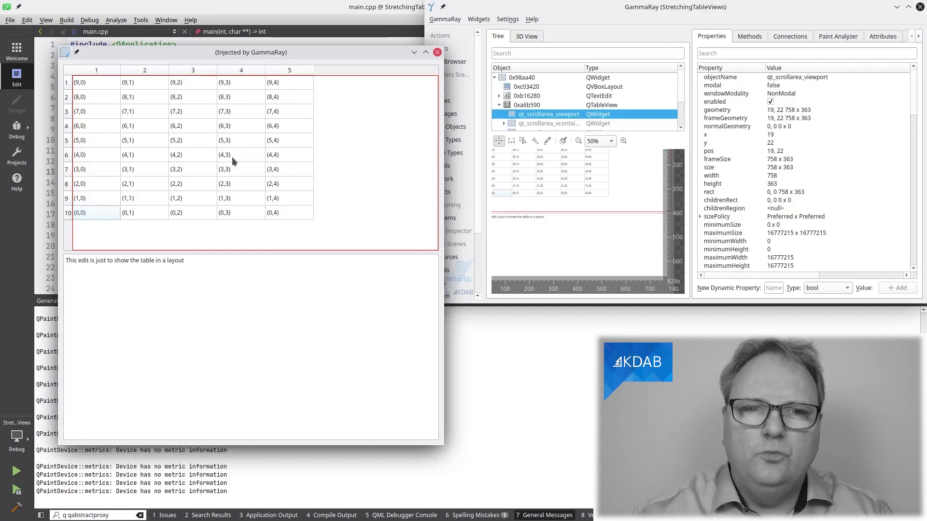
mouse_move(371, 148)
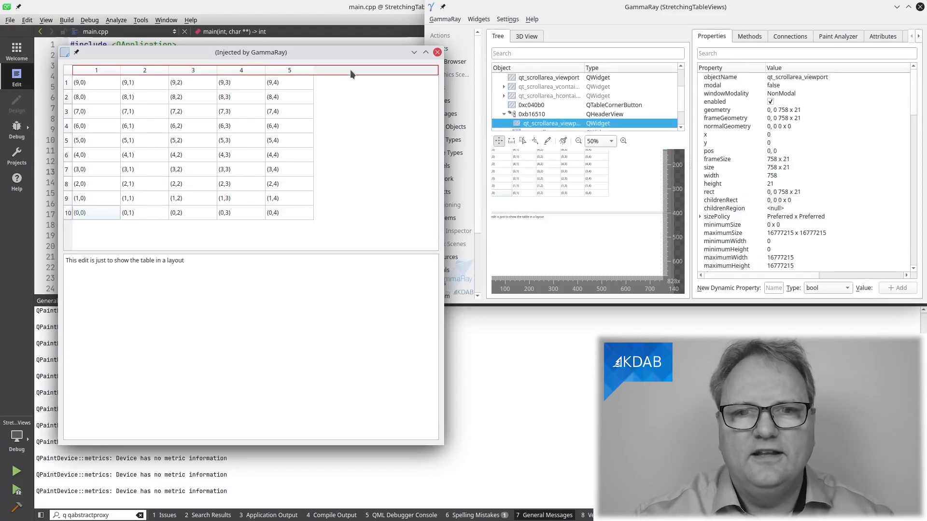
- Select the QTableView in GammaRay's widget tree, showing its 778×386 geometry
click(547, 78)
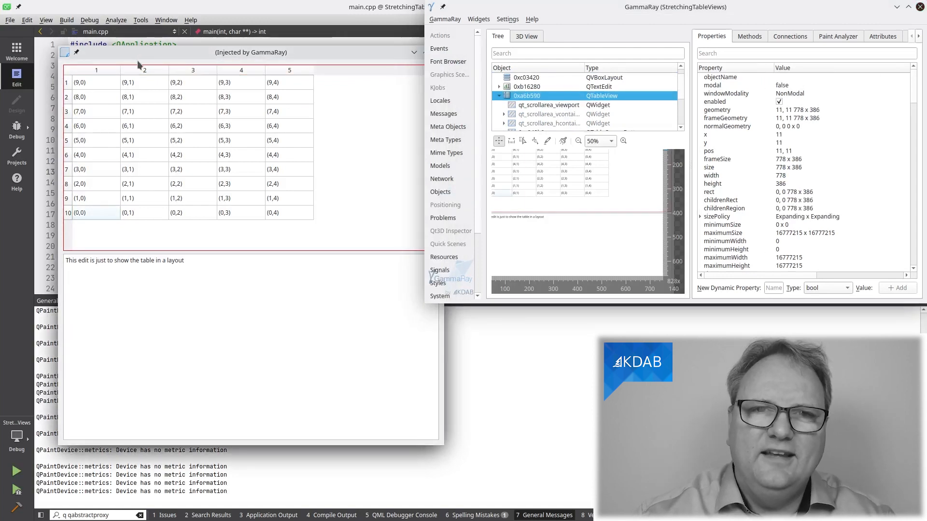
mouse_move(324, 109)
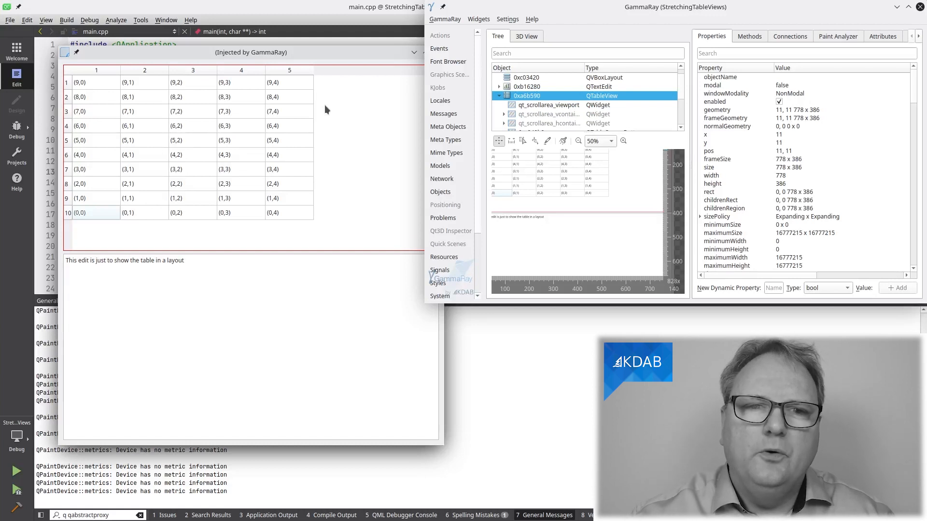
mouse_move(351, 228)
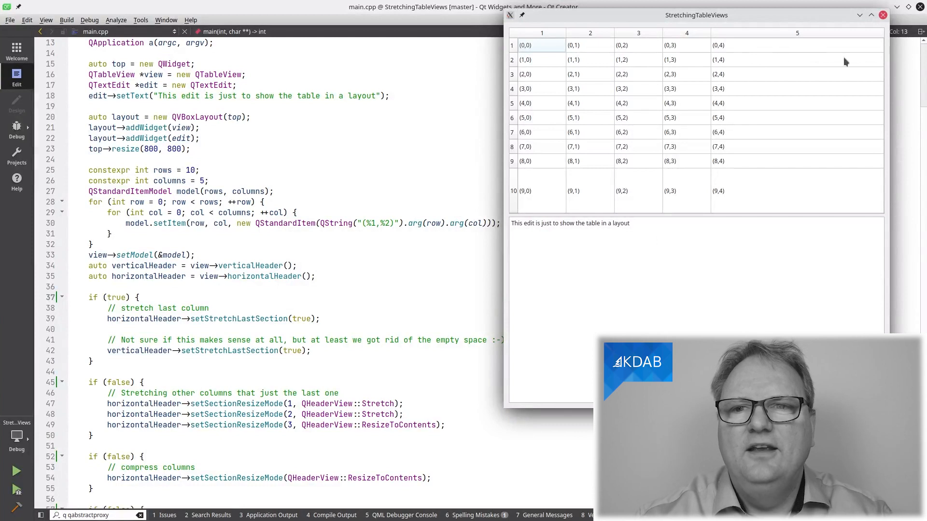
mouse_move(759, 196)
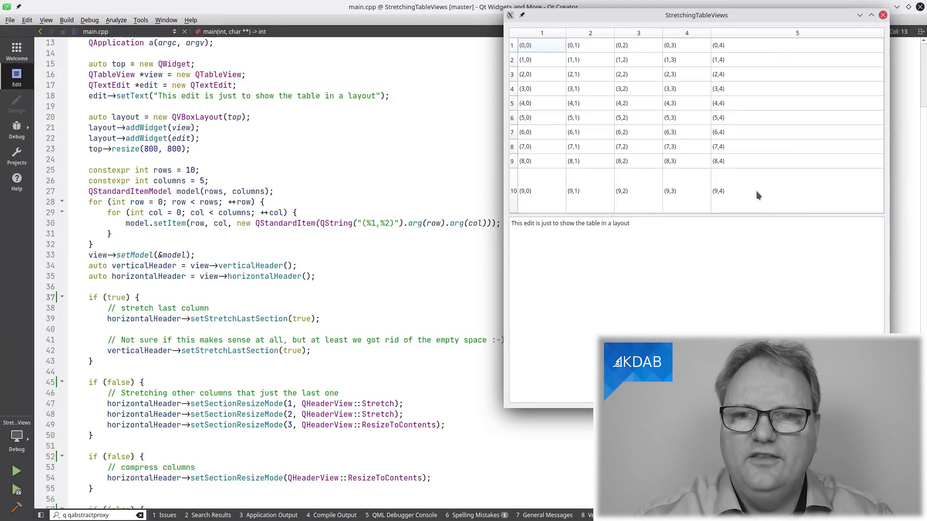
mouse_move(723, 185)
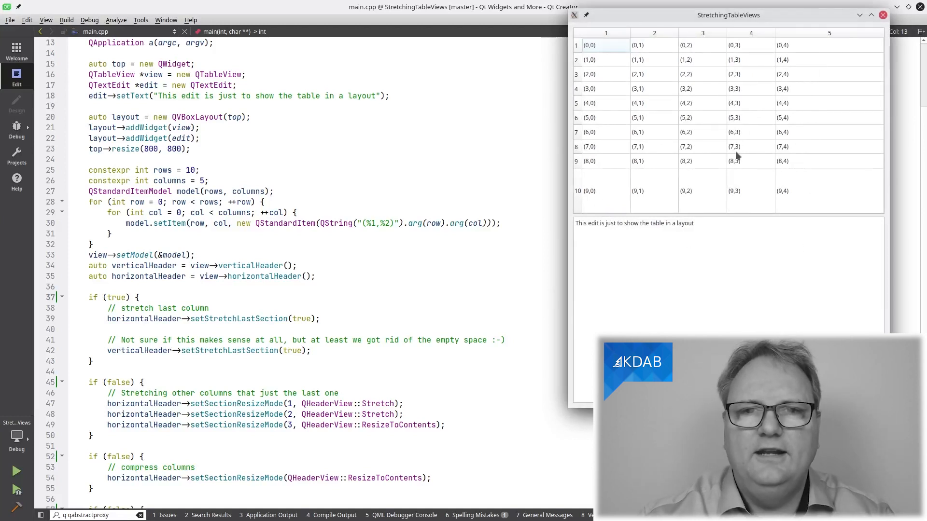
mouse_move(736, 160)
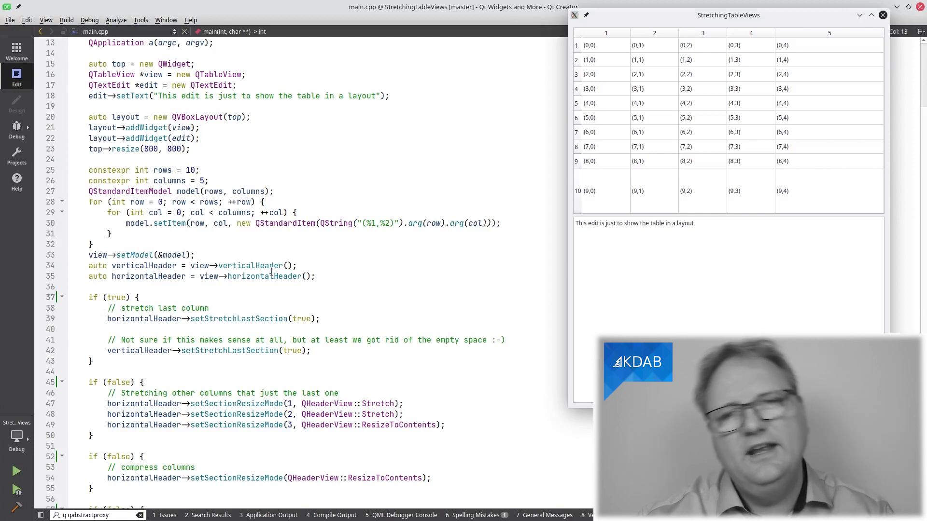
- Click in the Qt Creator editor to begin editing the stretch blocks
click(604, 45)
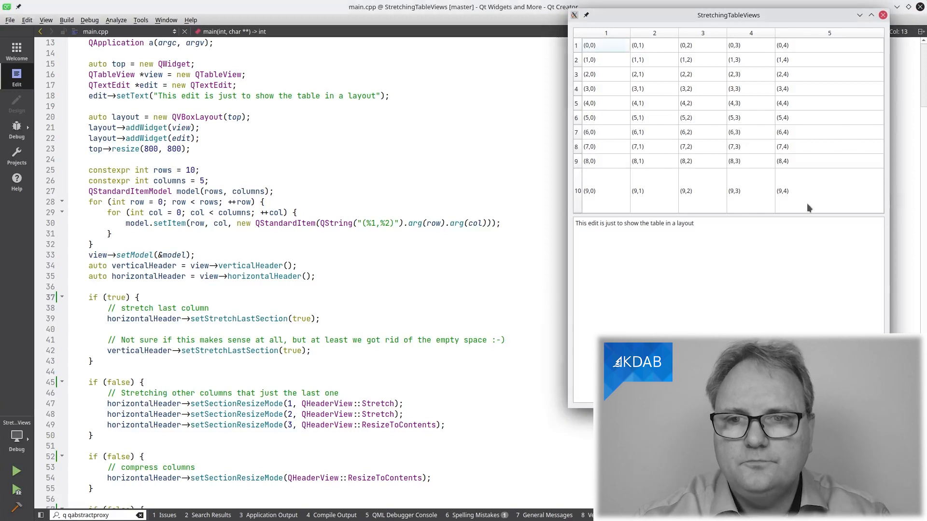
mouse_move(765, 209)
text(tru)
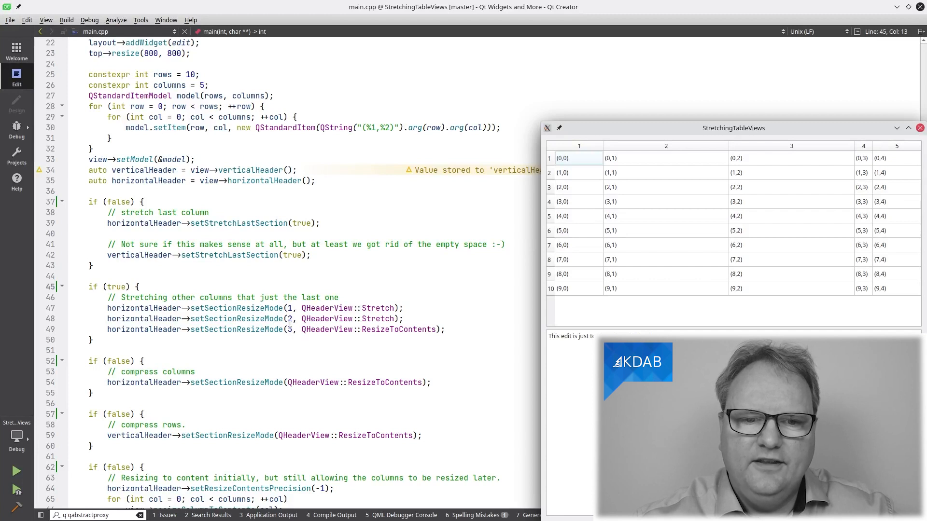
mouse_move(588, 180)
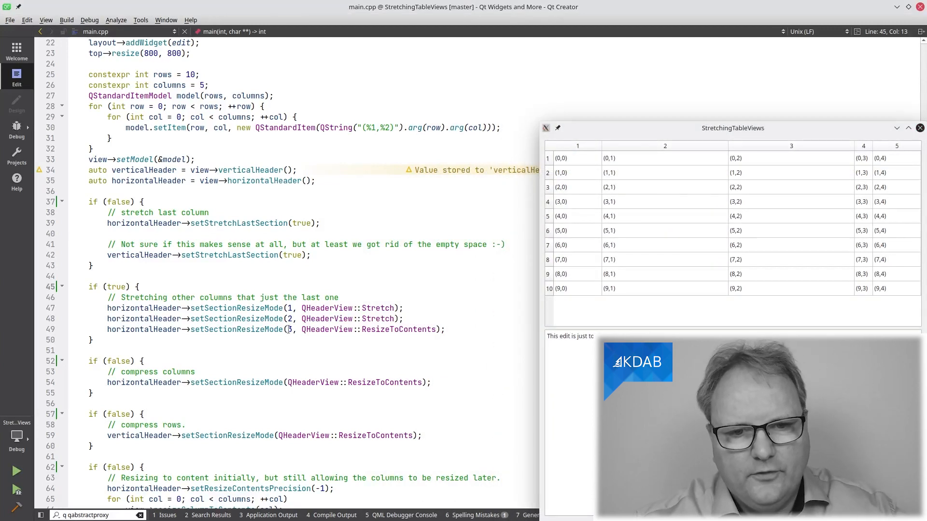
mouse_move(618, 235)
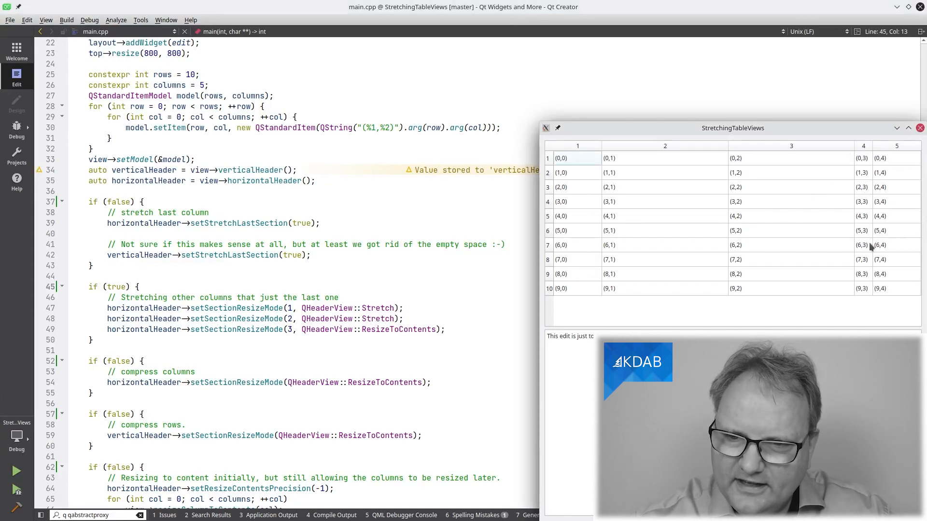
mouse_move(586, 217)
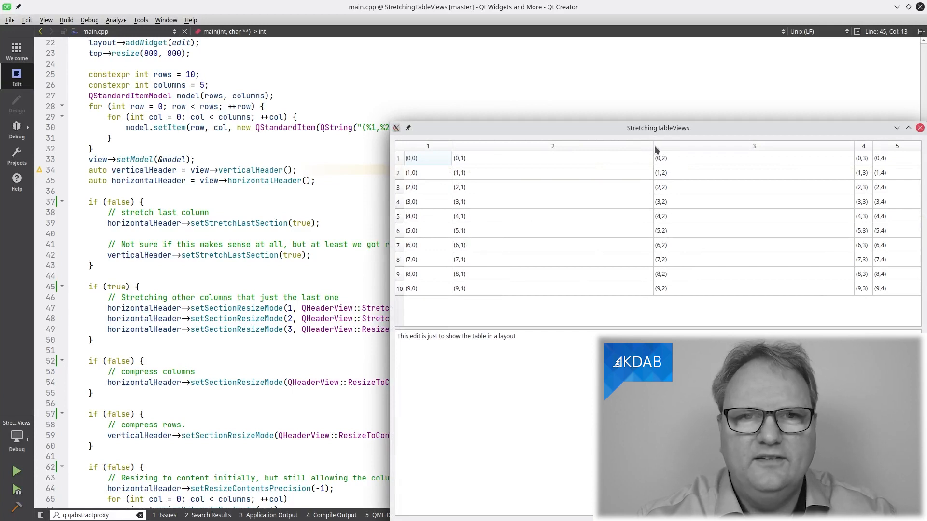
mouse_move(846, 155)
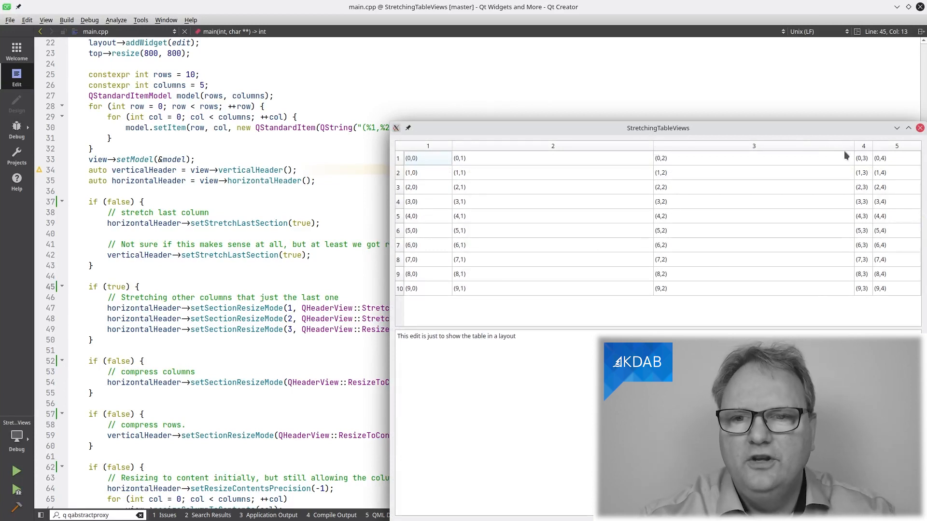
mouse_move(878, 151)
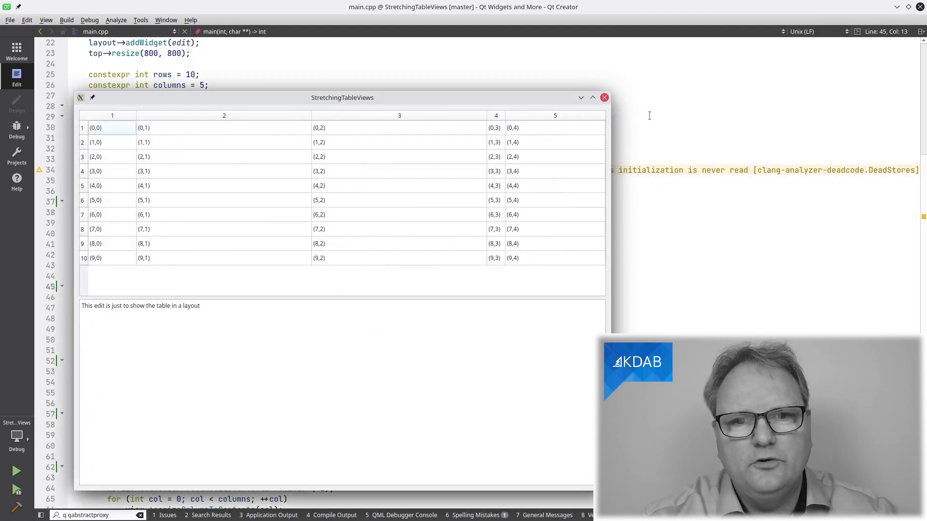
mouse_move(142, 168)
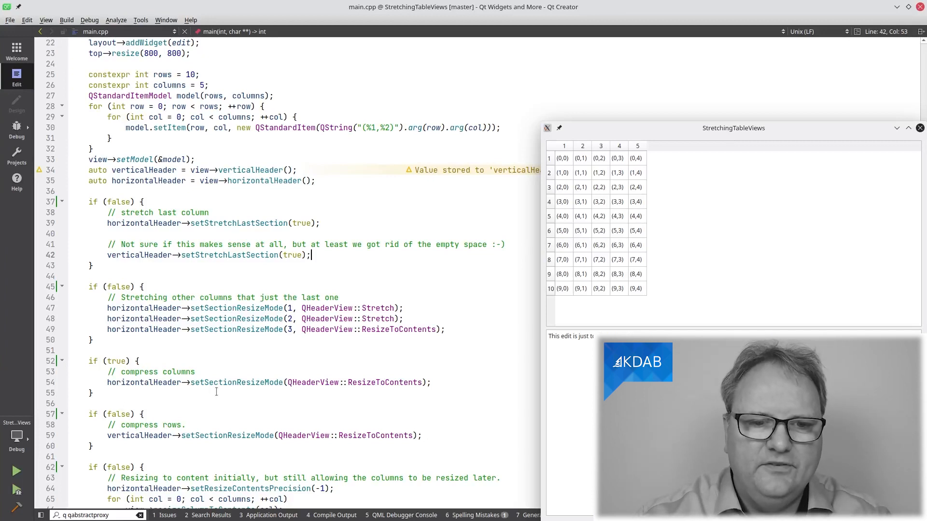
mouse_move(397, 391)
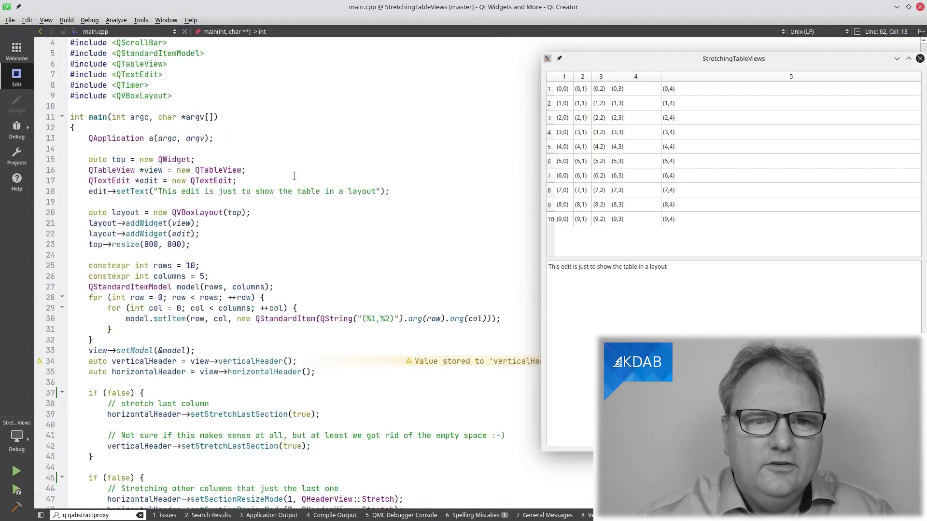
- Change the row count on line 25 to 100'000
scroll(down, 3)
text(0)
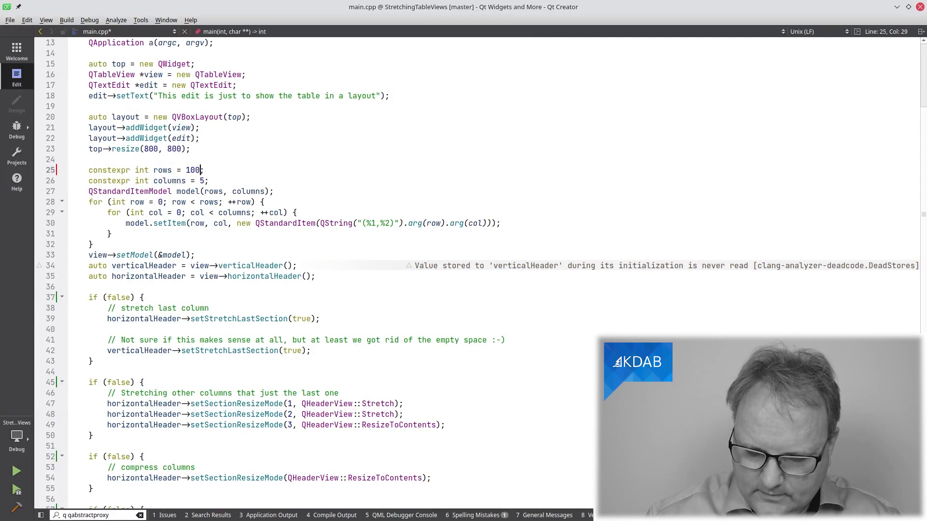
text(')
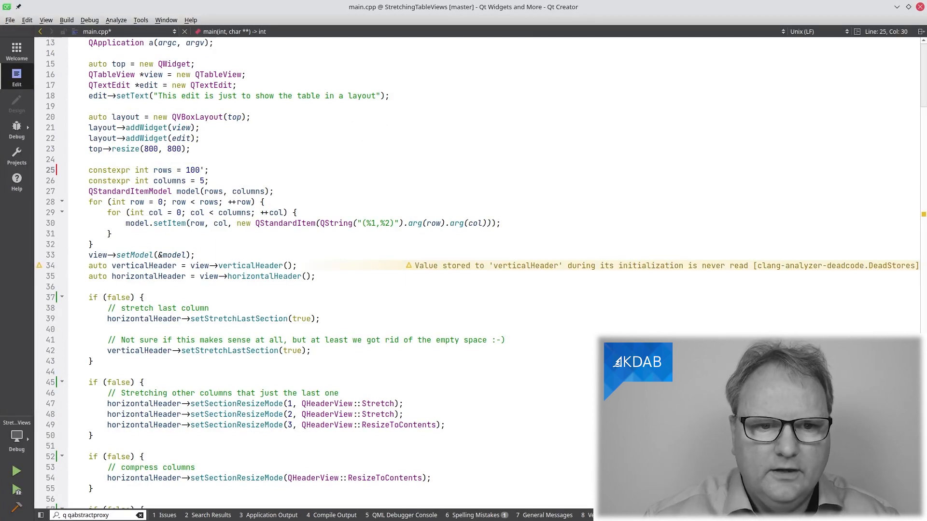
text(00)
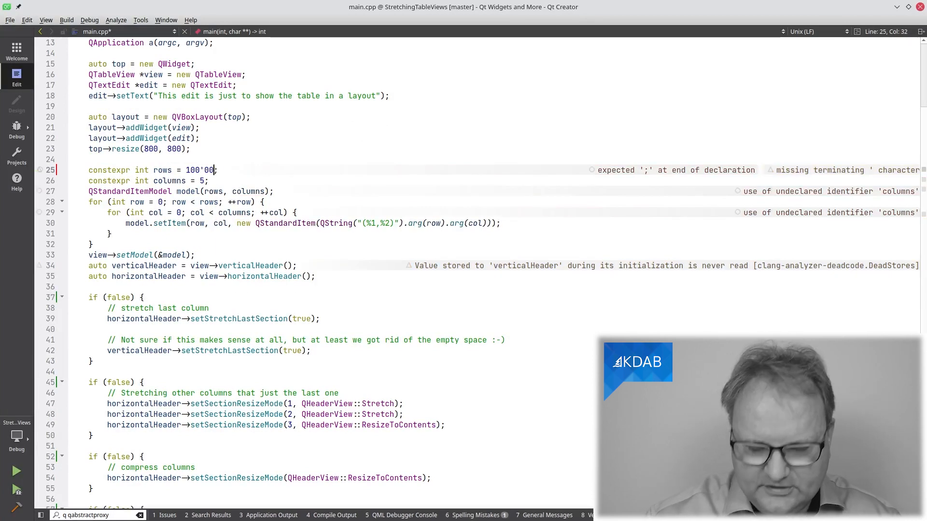
text(0)
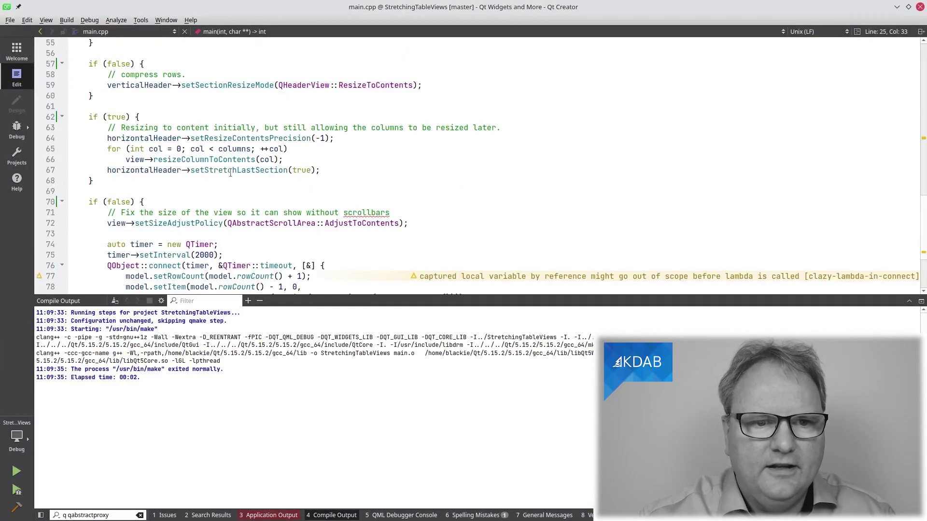
- Run the rebuilt example to check column widths for the 99999 entries
click(16, 472)
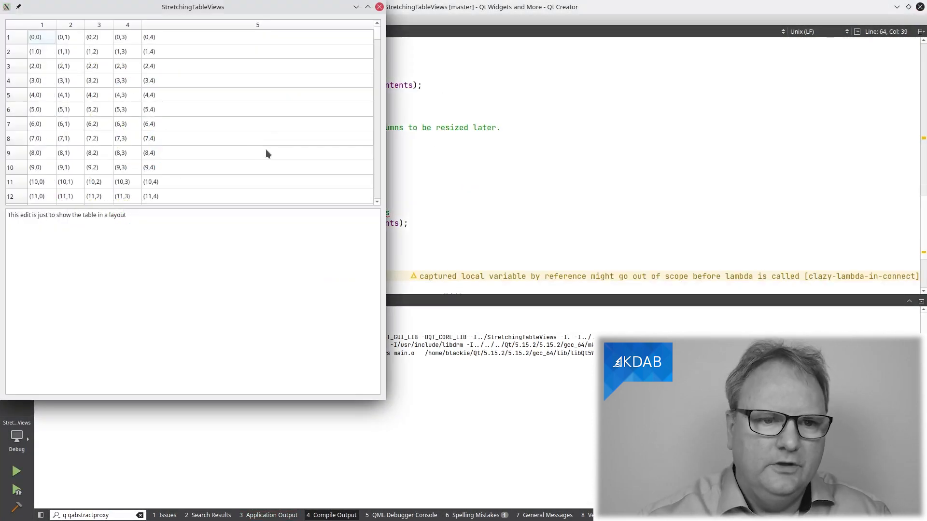
mouse_move(381, 40)
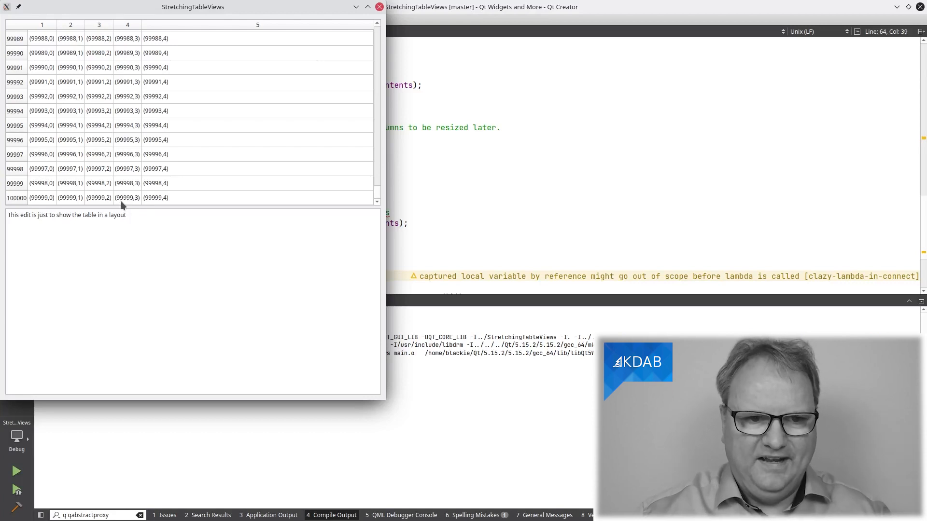
mouse_move(143, 135)
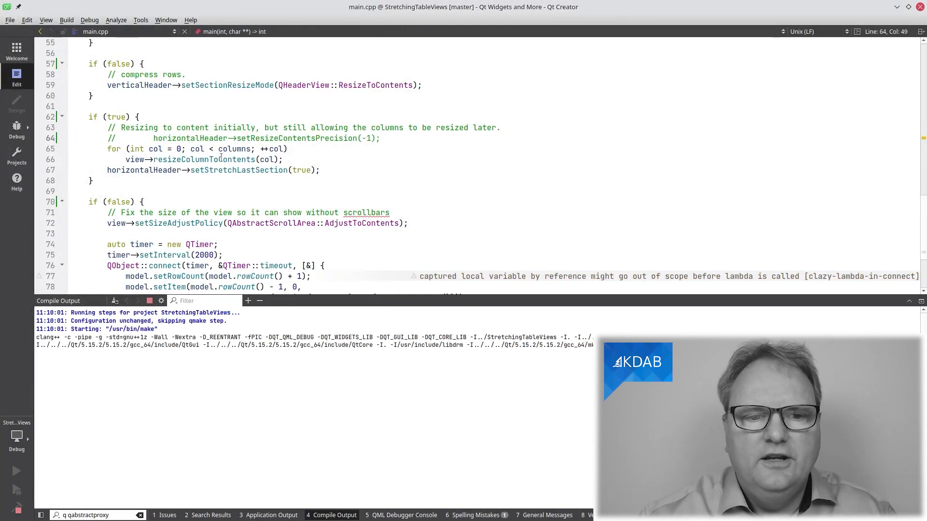
- Relaunch the example with setResizeContentsPrecision(-1) commented out
click(16, 470)
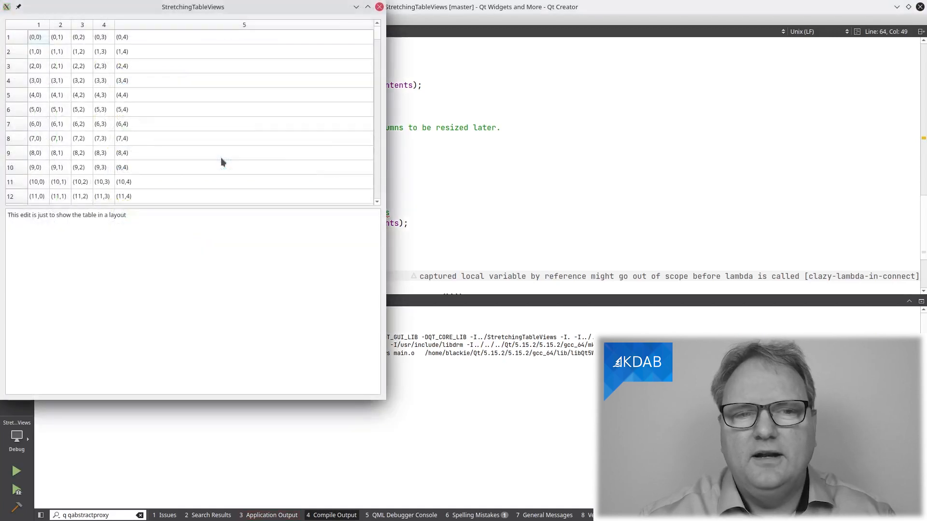